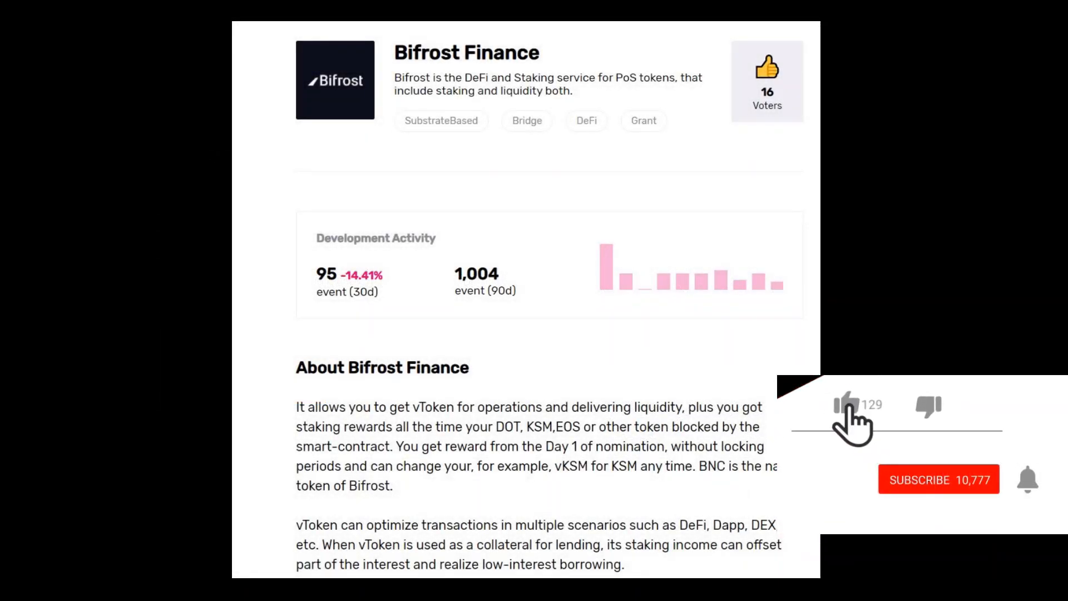
left_click(842, 405)
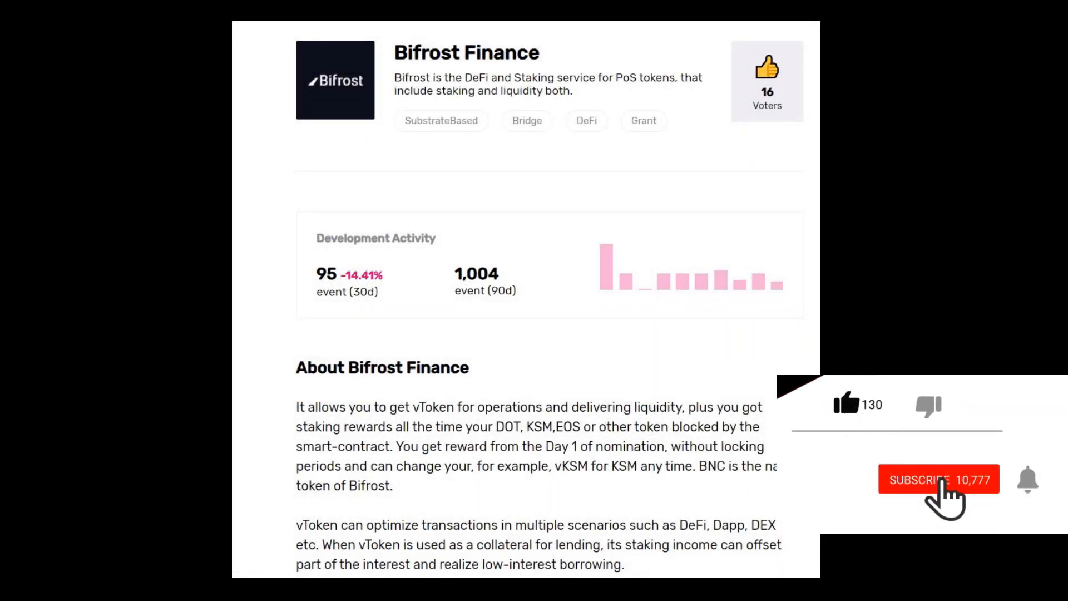
left_click(937, 479)
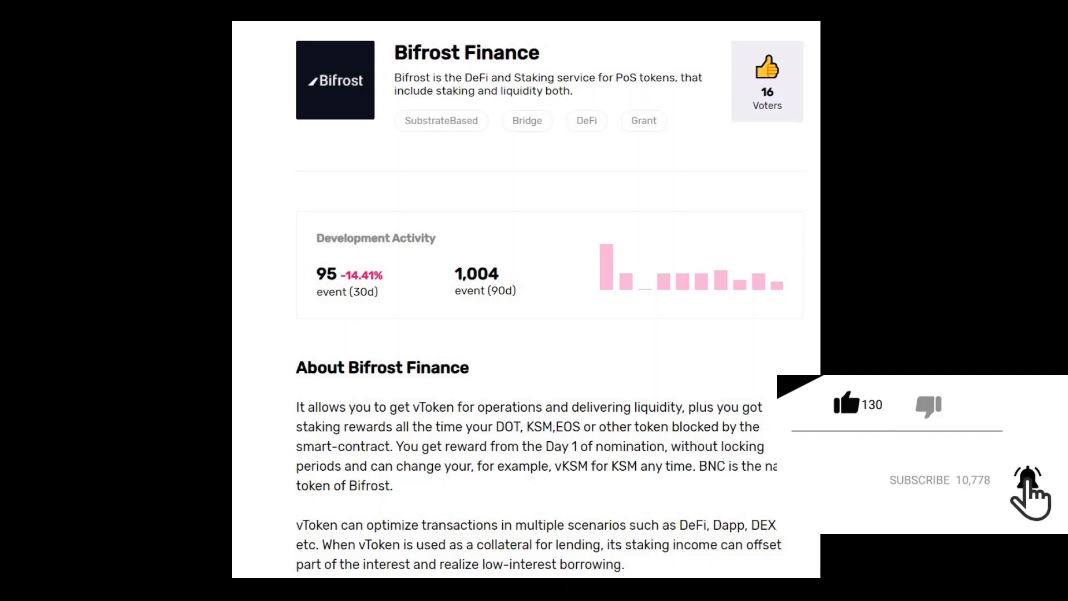